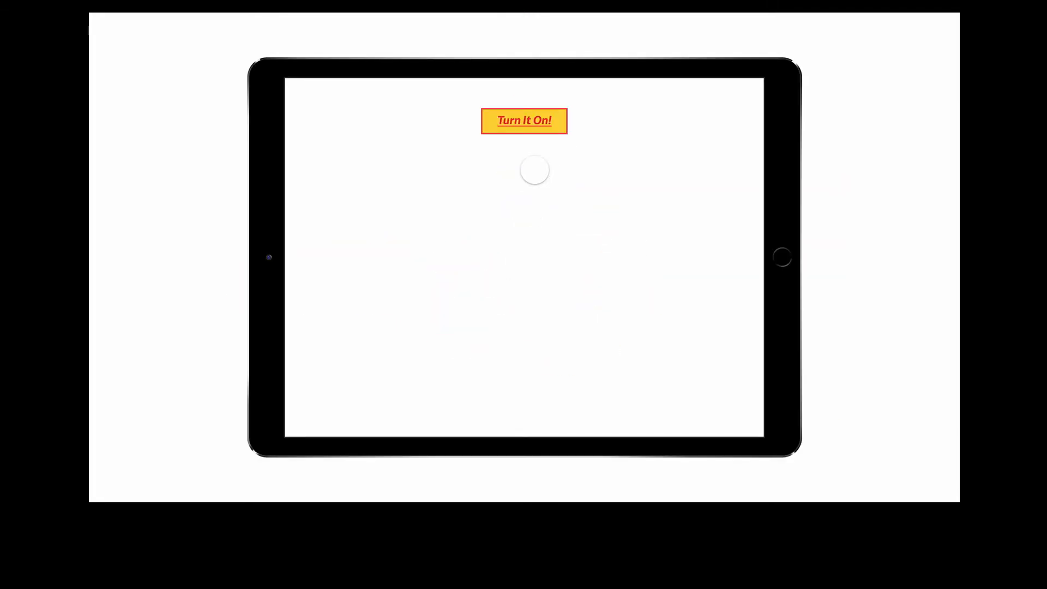
Step: Start the chain with a saw-wave Oscillator and add a Low Pass Filter after it
{"action": "left_click", "coordinate": [524, 120]}
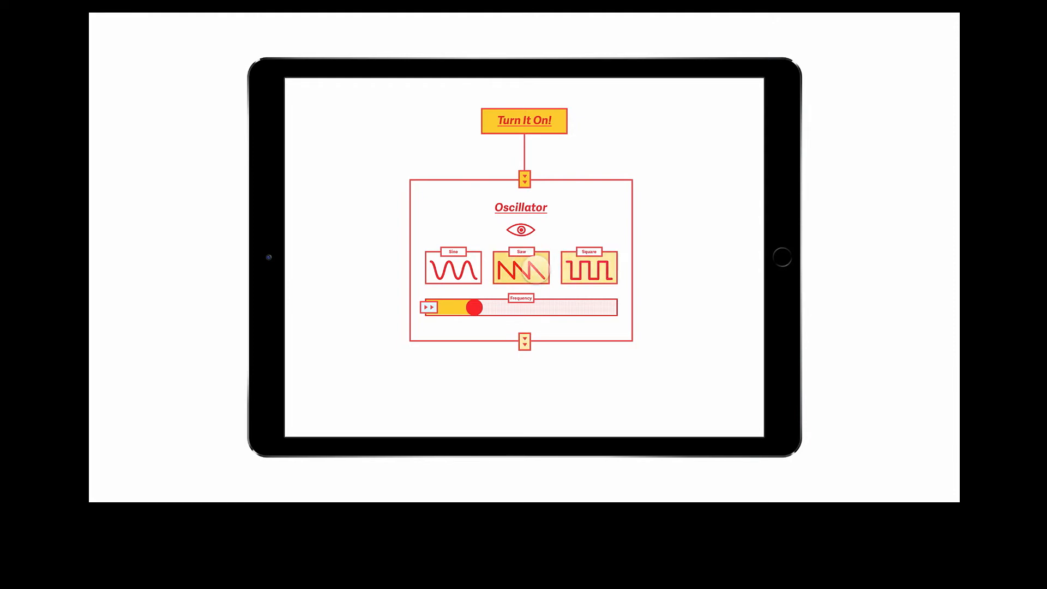
{"action": "left_click", "coordinate": [523, 120]}
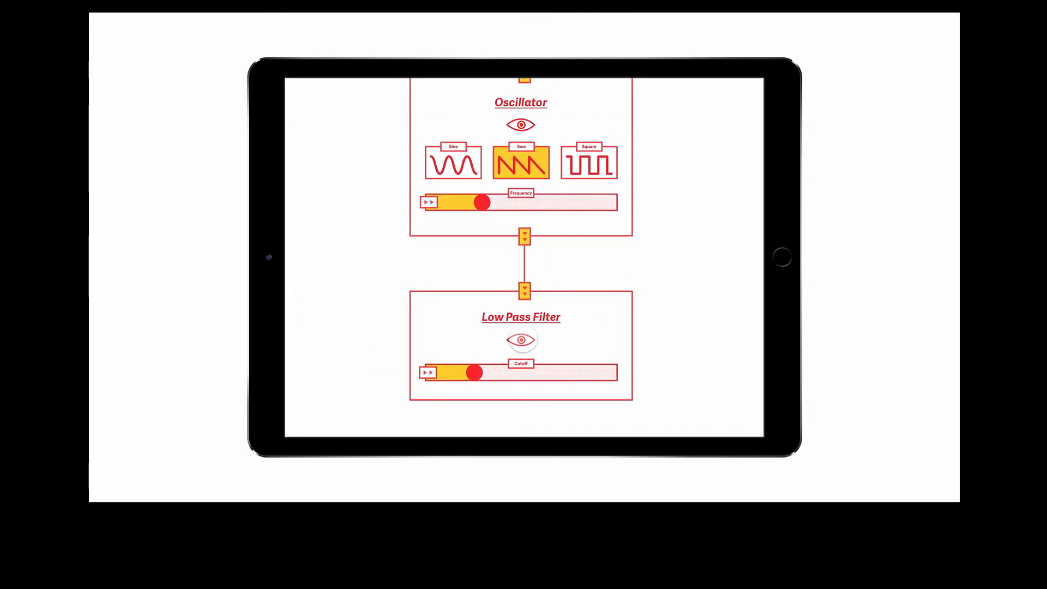
Step: Sweep the Low Pass Filter cutoff up and back down to hear the effect
{"action": "left_click_drag", "start_coordinate": [472, 373], "coordinate": [528, 373]}
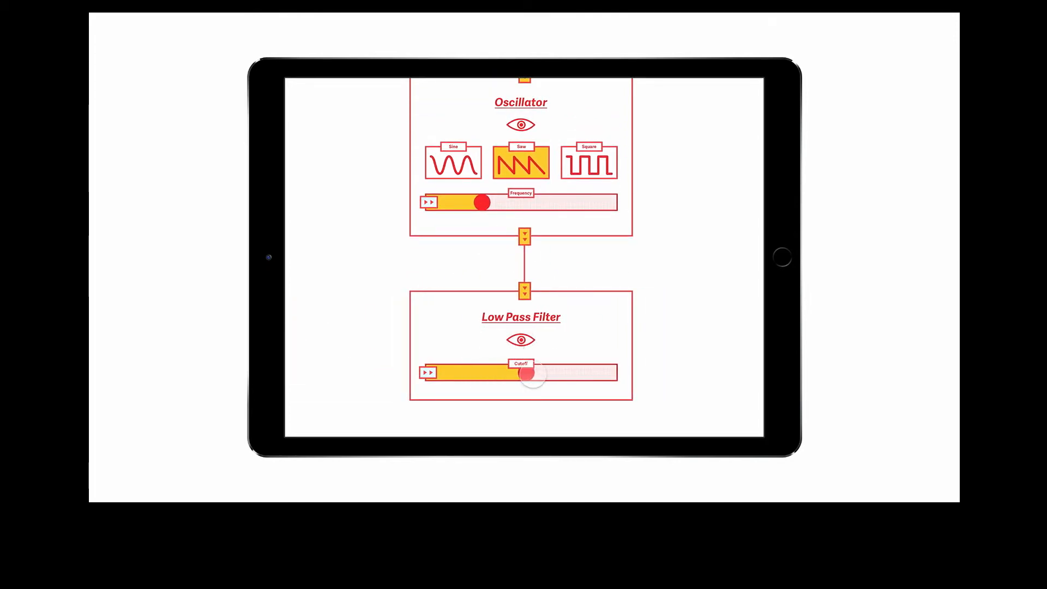
{"action": "left_click_drag", "start_coordinate": [524, 374], "coordinate": [572, 374]}
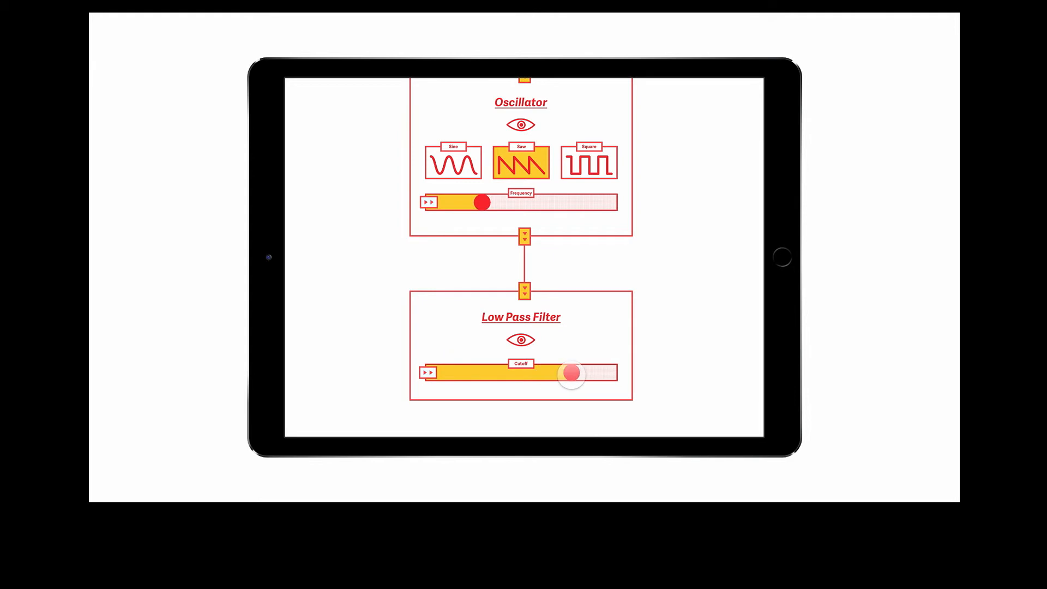
{"action": "left_click_drag", "start_coordinate": [572, 374], "coordinate": [478, 374]}
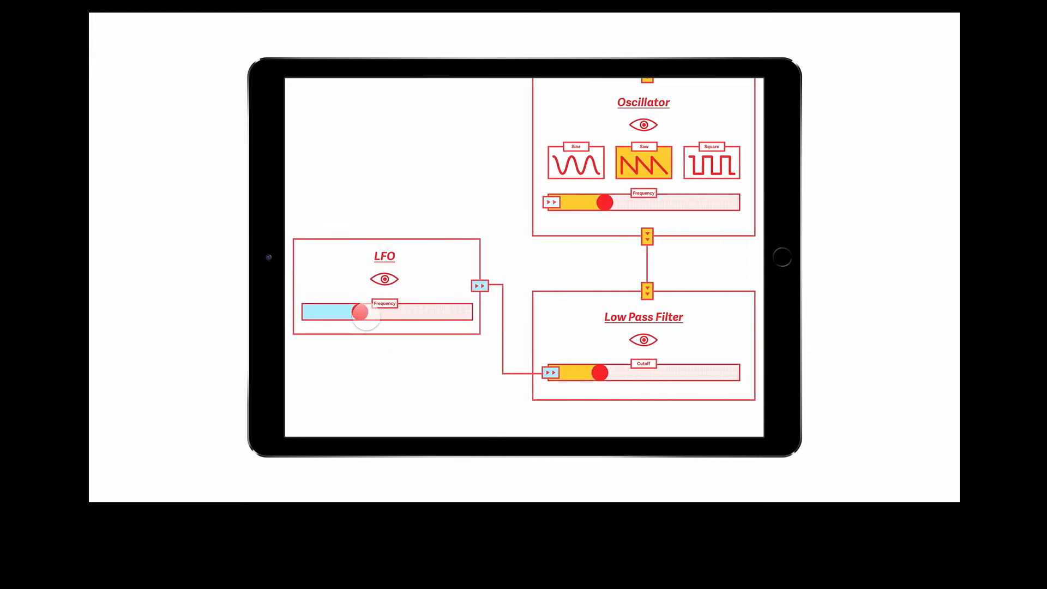
Step: Raise the LFO frequency, then lower it again to vary the modulation rate
{"action": "left_click_drag", "start_coordinate": [358, 313], "coordinate": [430, 312]}
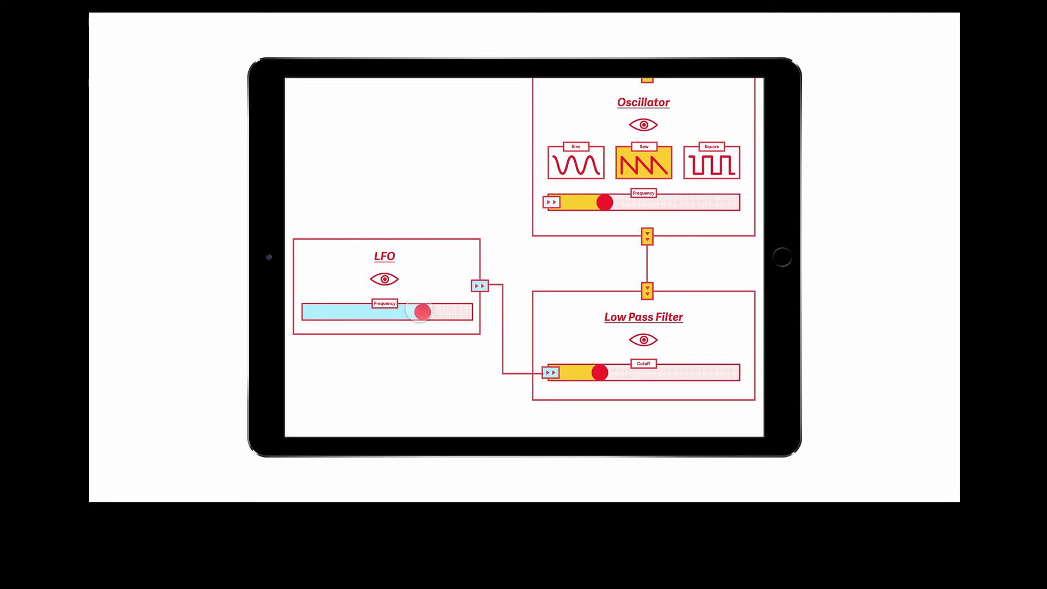
{"action": "left_click_drag", "start_coordinate": [419, 312], "coordinate": [349, 312]}
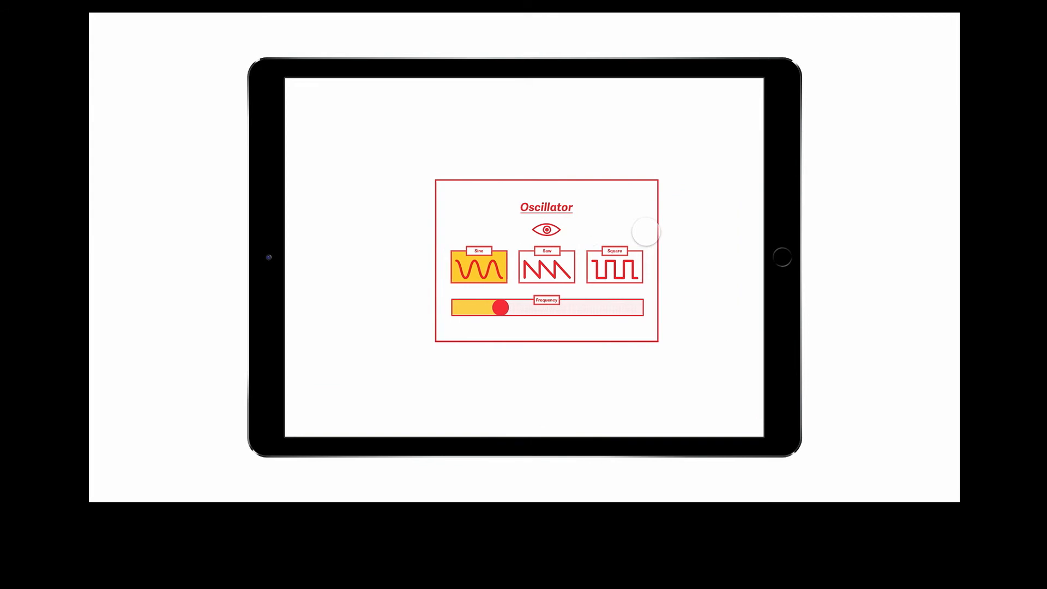
Step: View the Oscillator explainer card, then close it to return to the full patch
{"action": "left_click", "coordinate": [547, 230]}
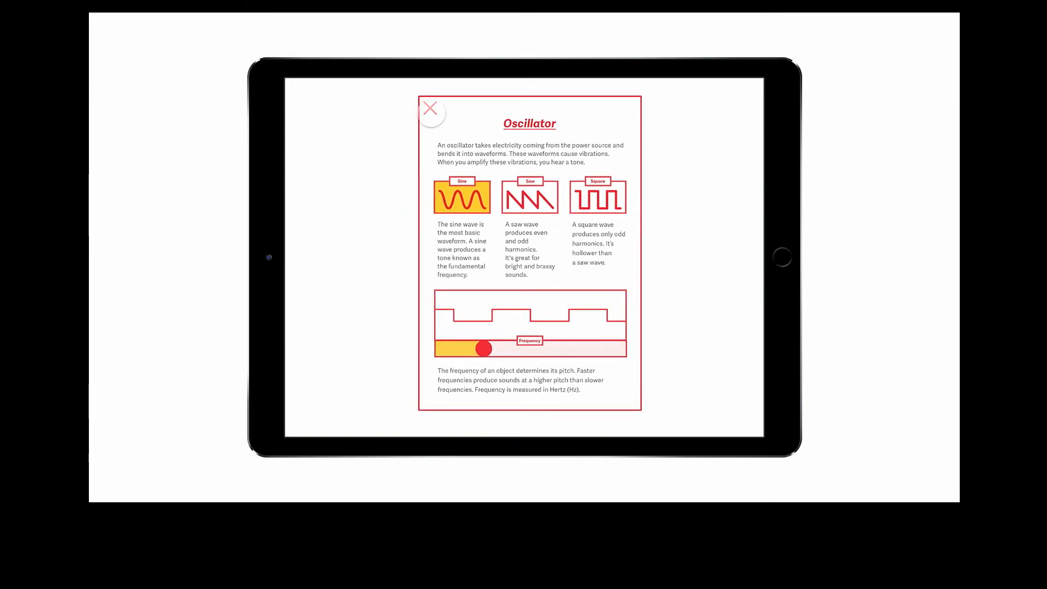
{"action": "left_click", "coordinate": [432, 111]}
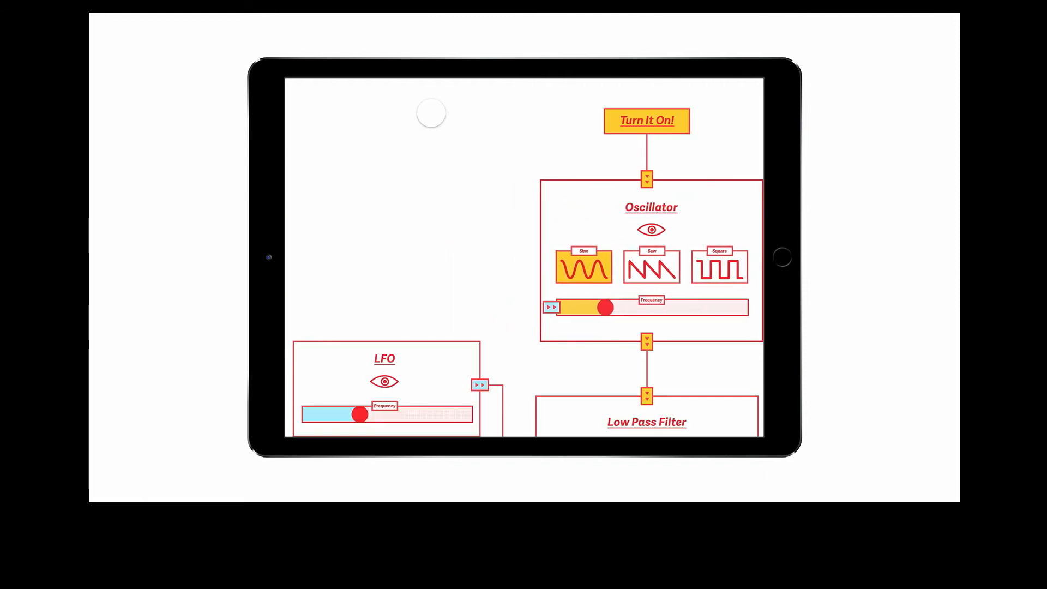